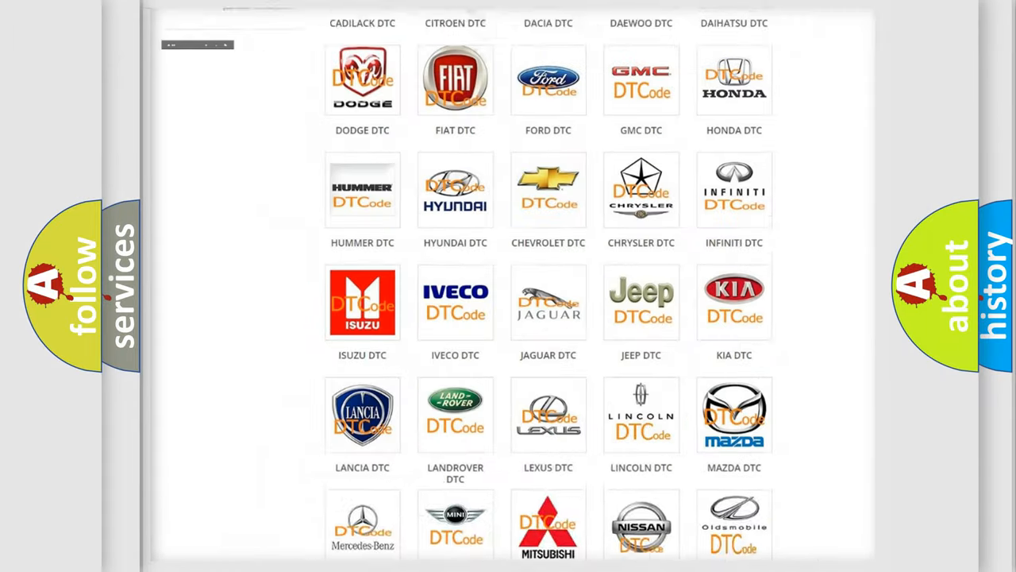
Go to the Lincoln DTC subcategory and browse its long list of airbag diagnostic codes.
{"action": "scroll", "scroll_direction": "up", "scroll_amount": 3}
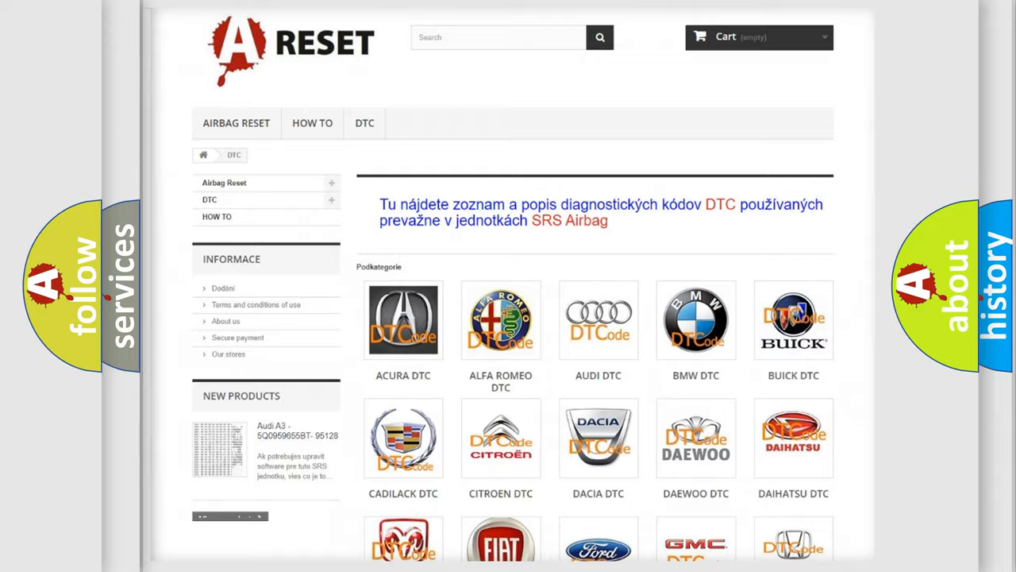
{"action": "scroll", "scroll_direction": "down", "scroll_amount": 3}
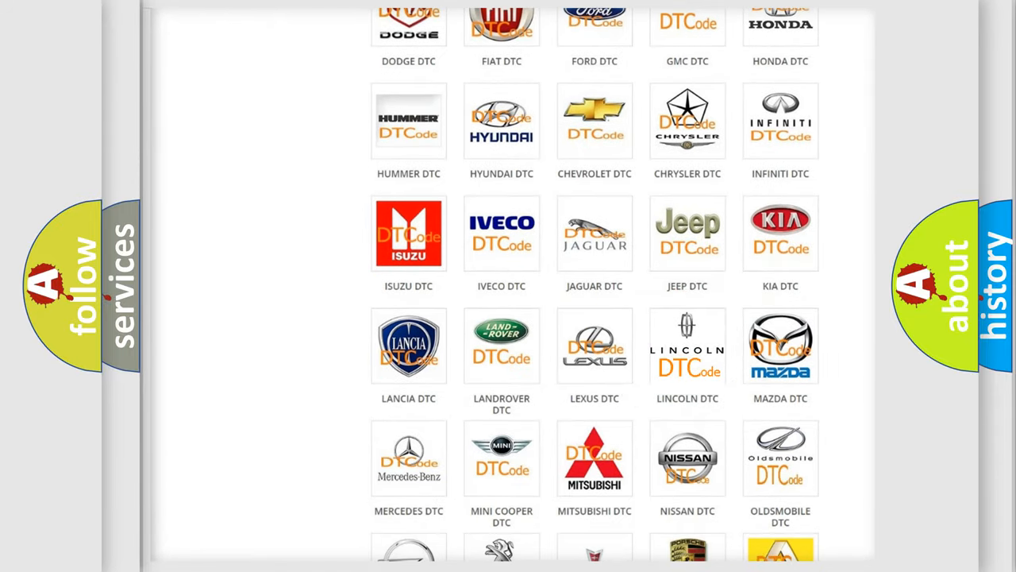
{"action": "left_click", "coordinate": [687, 346]}
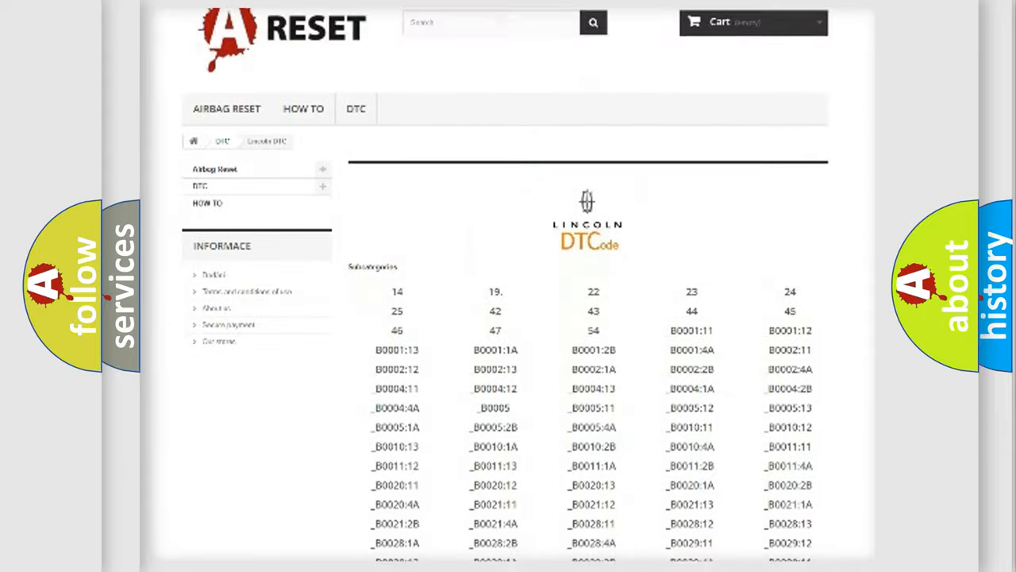
{"action": "scroll", "scroll_direction": "down", "scroll_amount": 3}
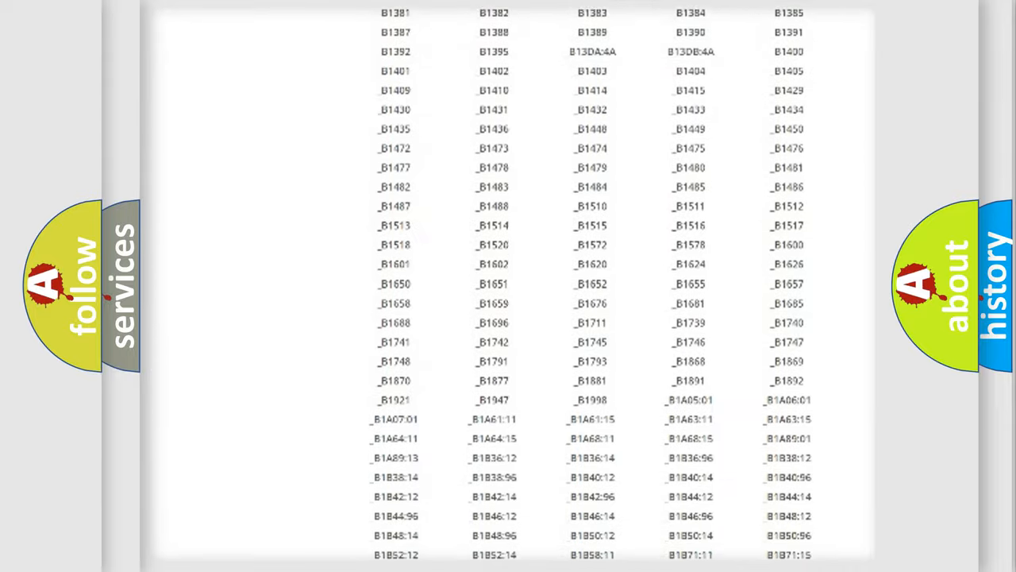
{"action": "scroll", "scroll_direction": "up", "scroll_amount": 3}
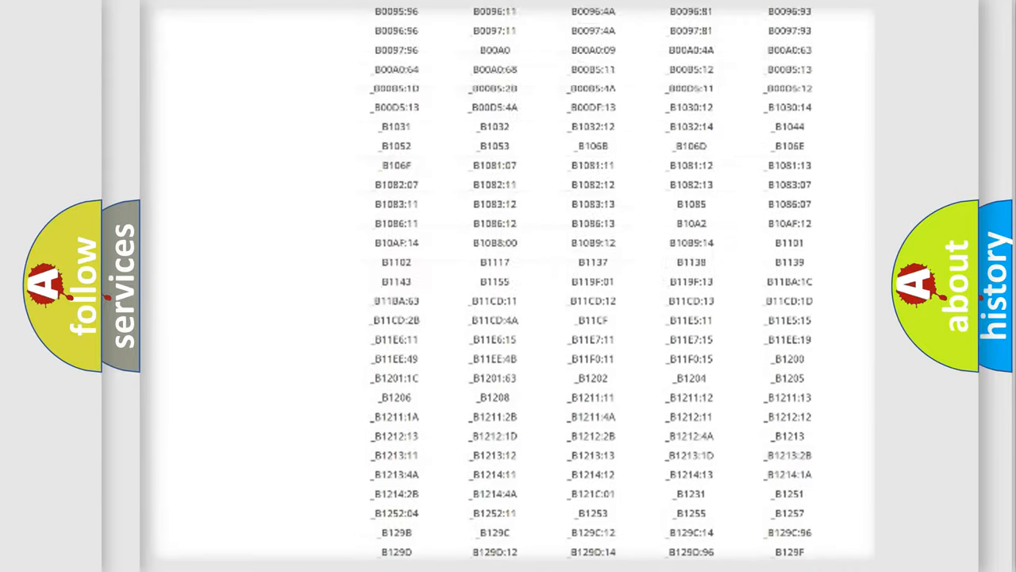
{"action": "scroll", "scroll_direction": "up", "scroll_amount": 3}
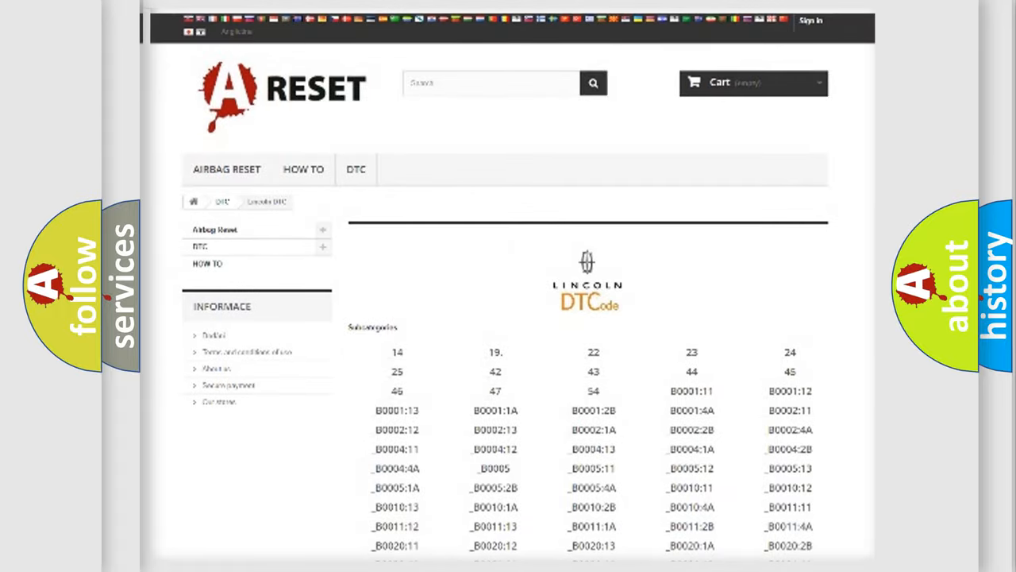